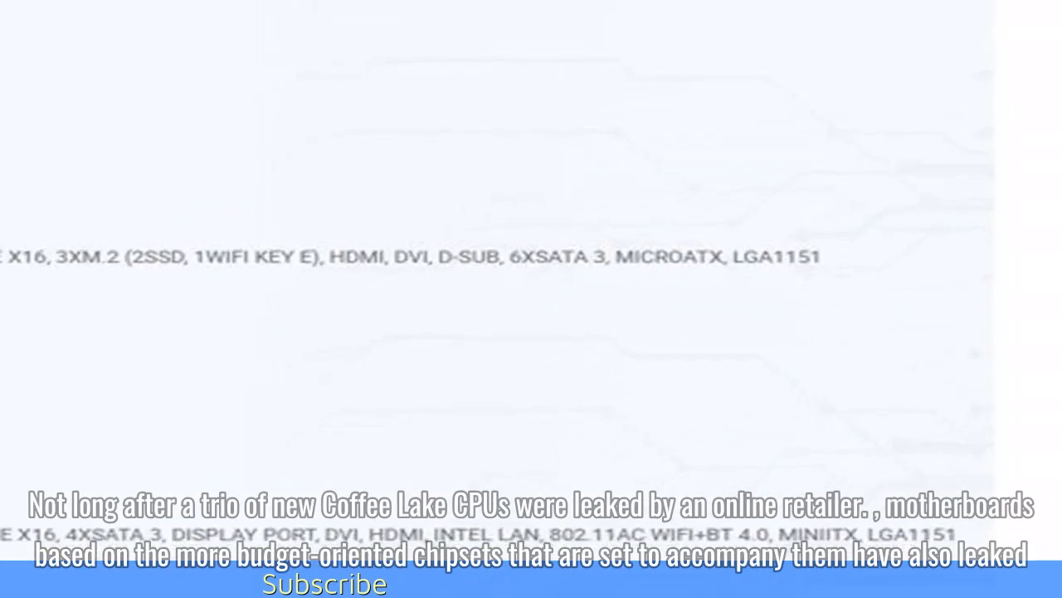
{"action": "scroll", "scroll_direction": "down", "scroll_amount": 3}
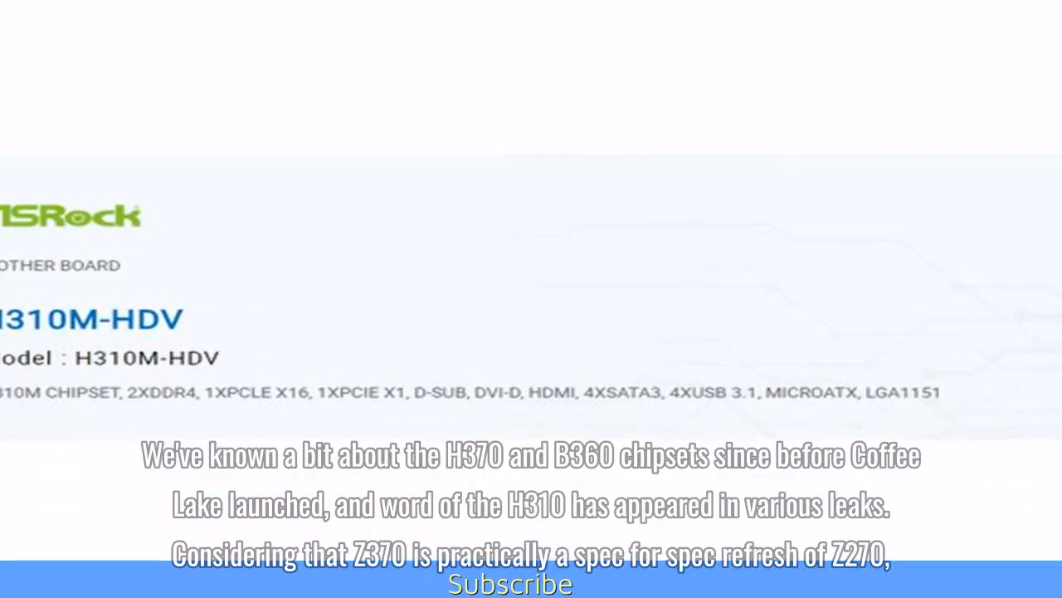
{"action": "scroll", "scroll_direction": "down", "scroll_amount": 3}
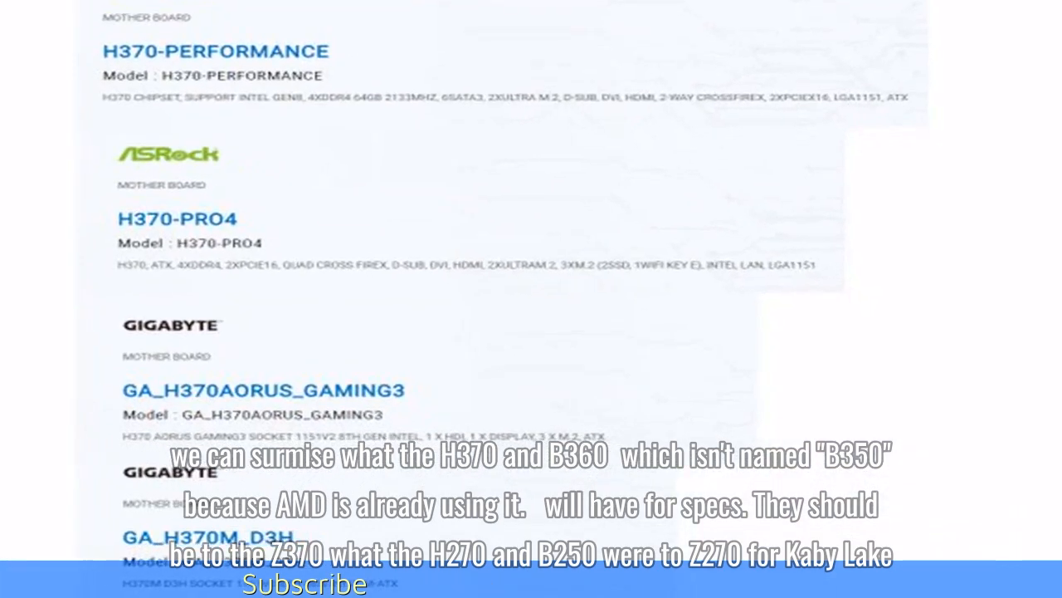
{"action": "scroll", "scroll_direction": "down", "scroll_amount": 3}
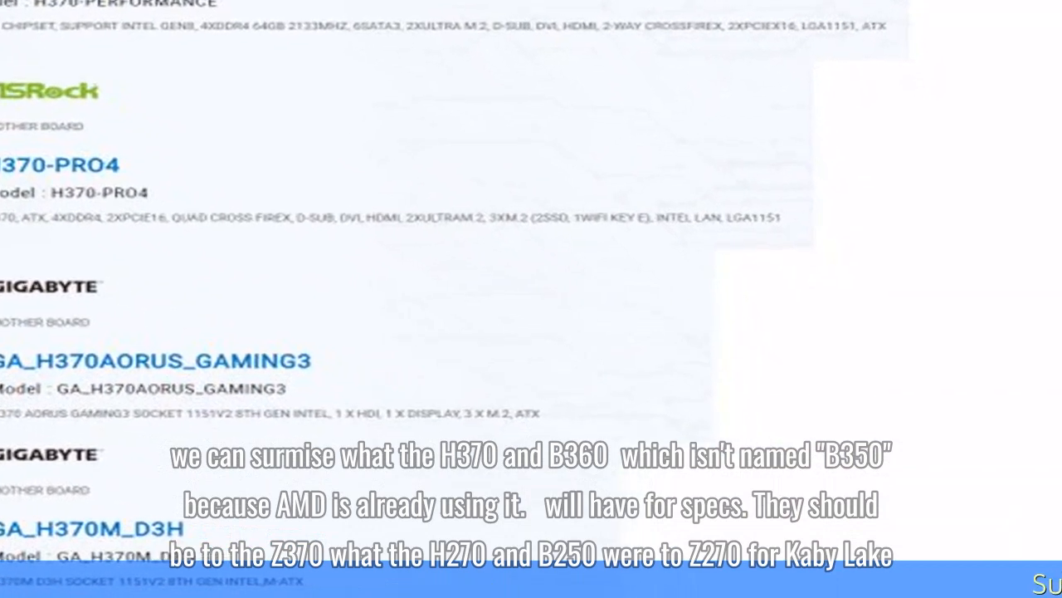
{"action": "scroll", "scroll_direction": "down", "scroll_amount": 3}
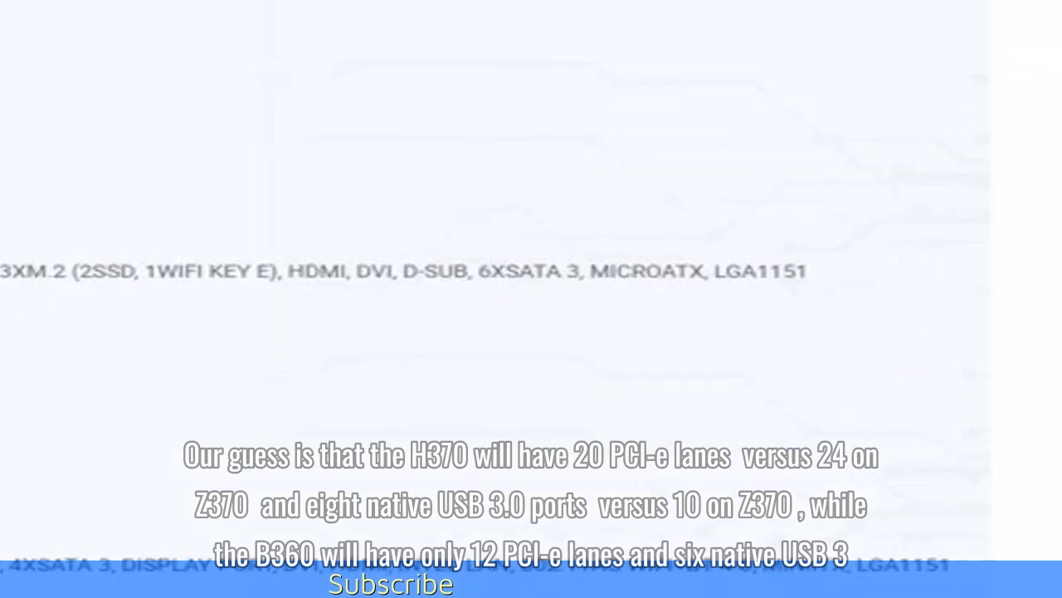
{"action": "scroll", "scroll_direction": "down", "scroll_amount": 3}
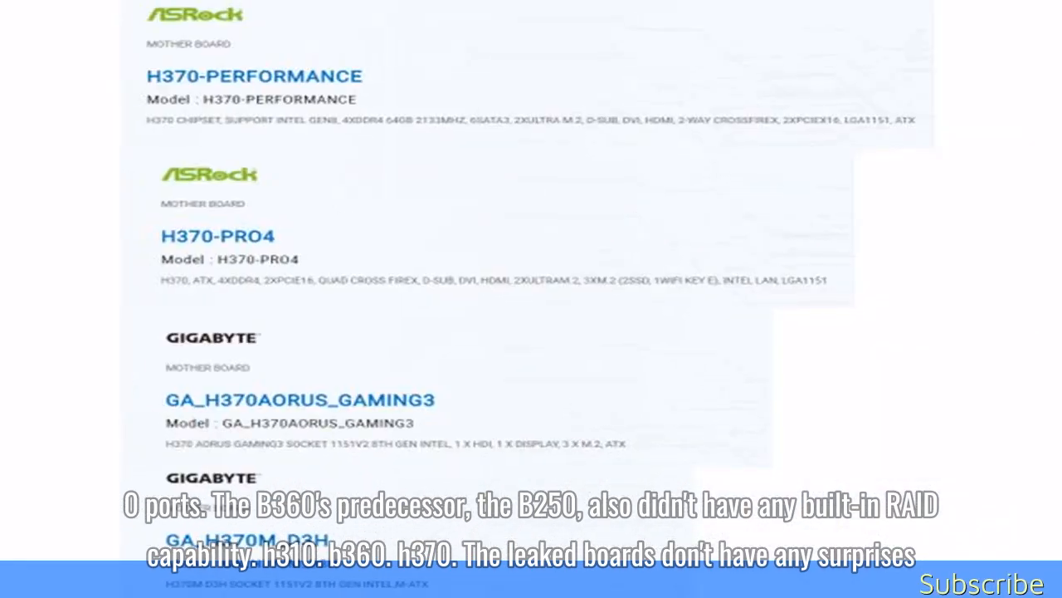
{"action": "scroll", "scroll_direction": "down", "scroll_amount": 3}
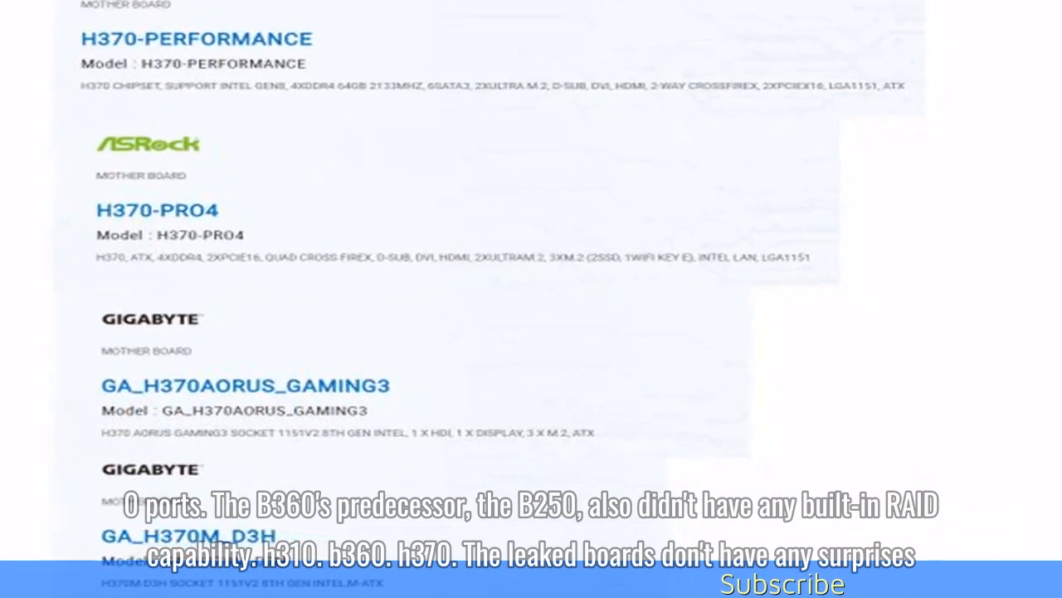
{"action": "scroll", "scroll_direction": "down", "scroll_amount": 3}
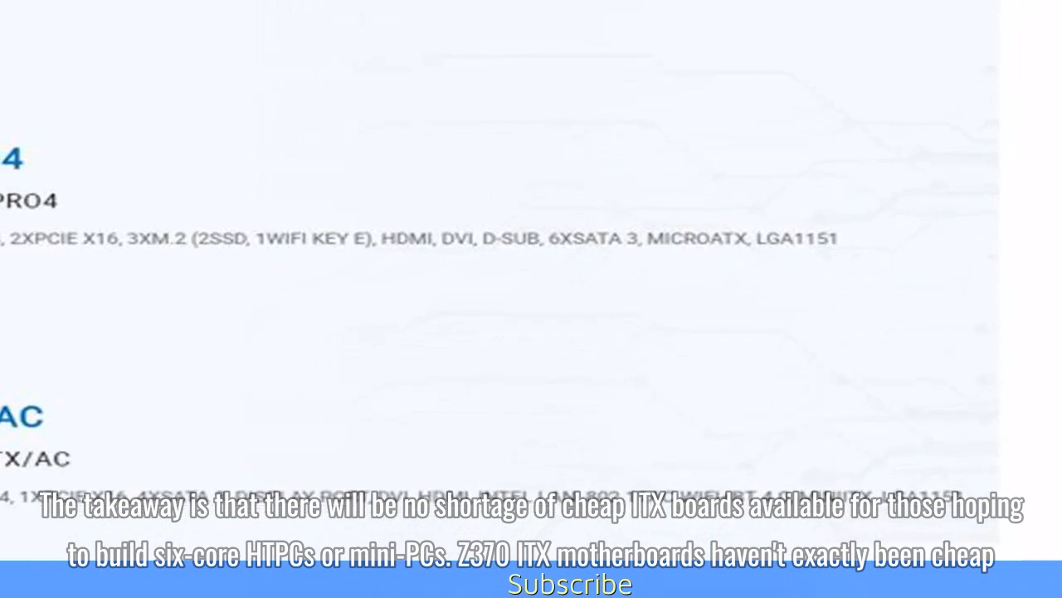
{"action": "scroll", "scroll_direction": "down", "scroll_amount": 3}
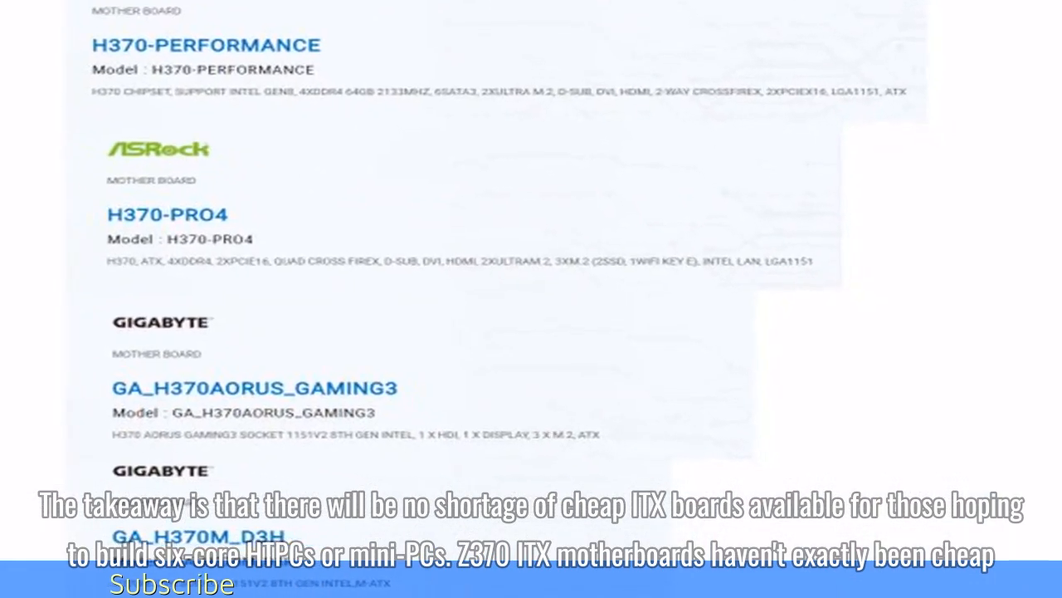